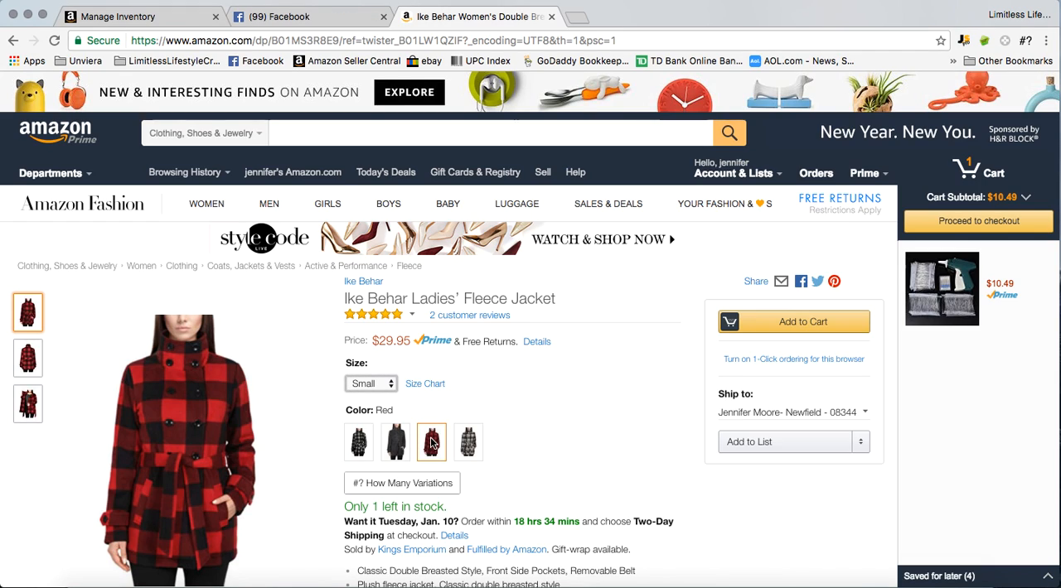
# Keep the jacket size at Small, copy its ASIN from the address, and go to Add a Product
pyautogui.click(371, 383)
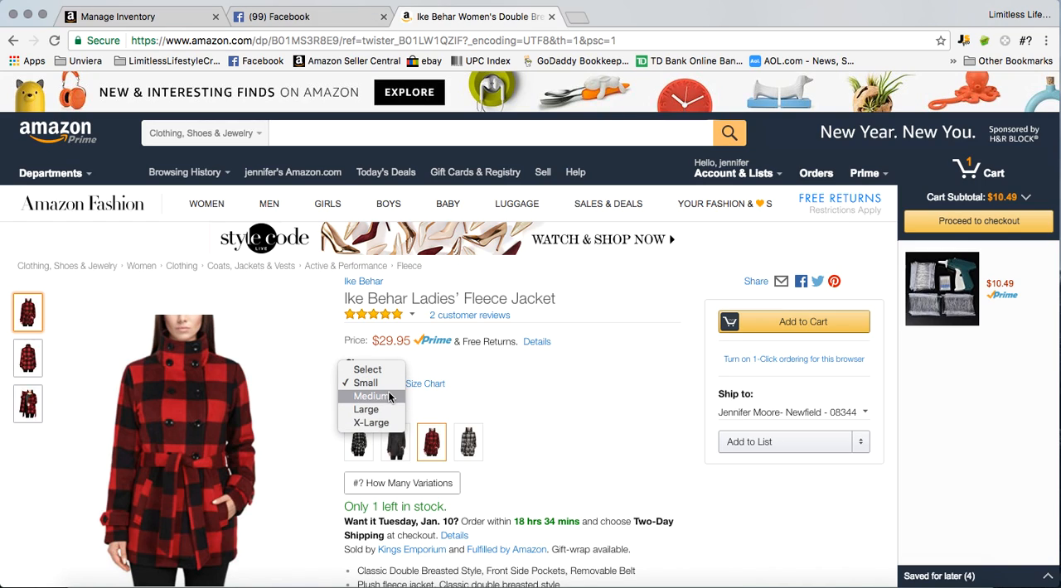
pyautogui.click(364, 381)
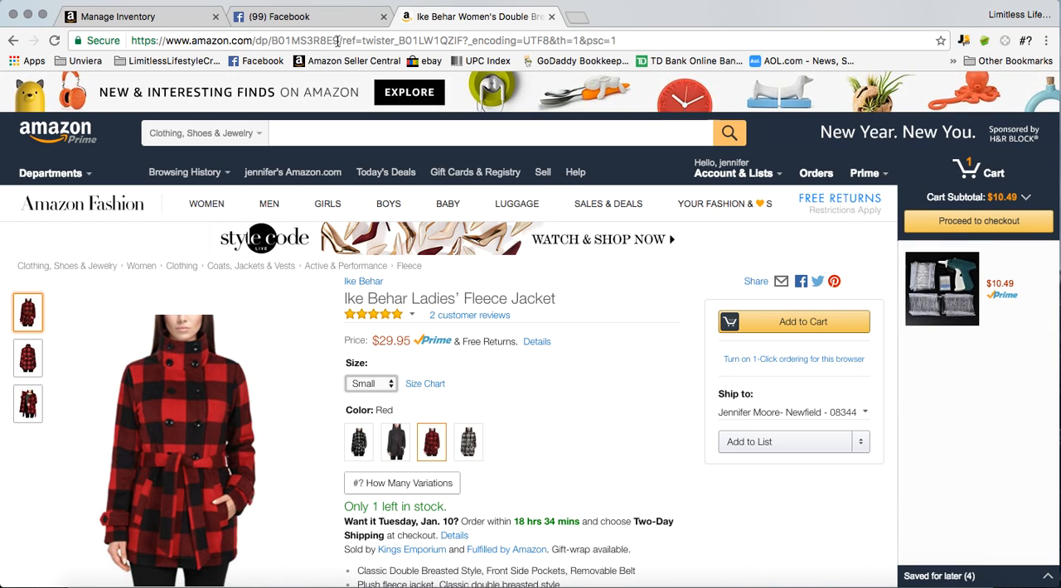
pyautogui.rightClick(299, 40)
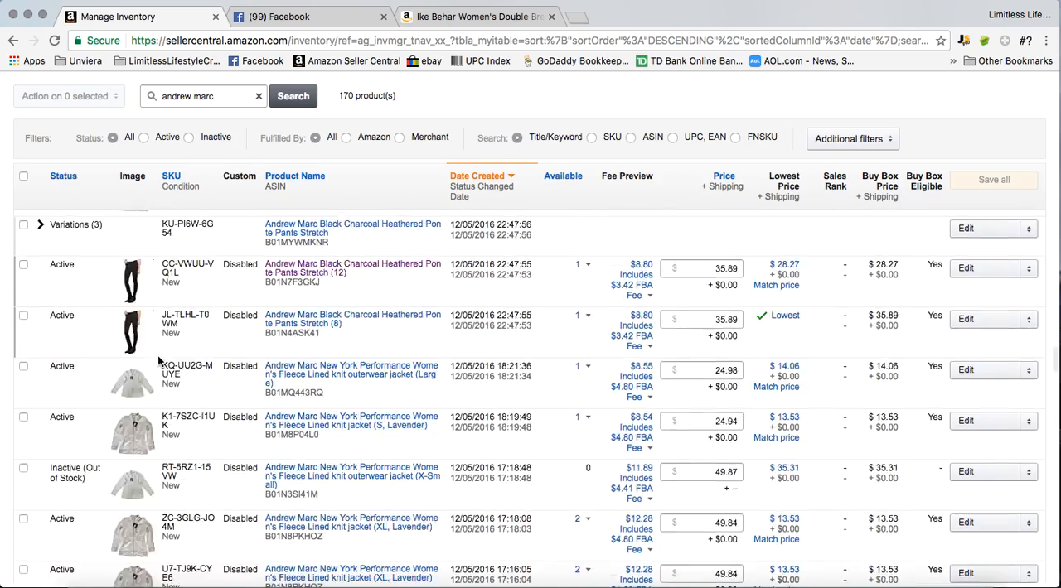
pyautogui.scroll(3)
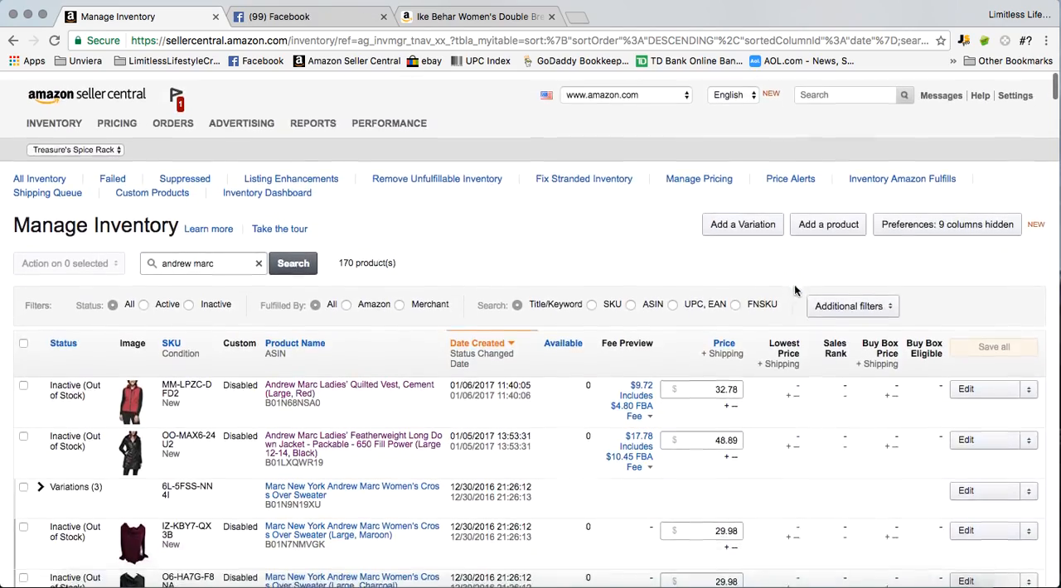
pyautogui.click(827, 226)
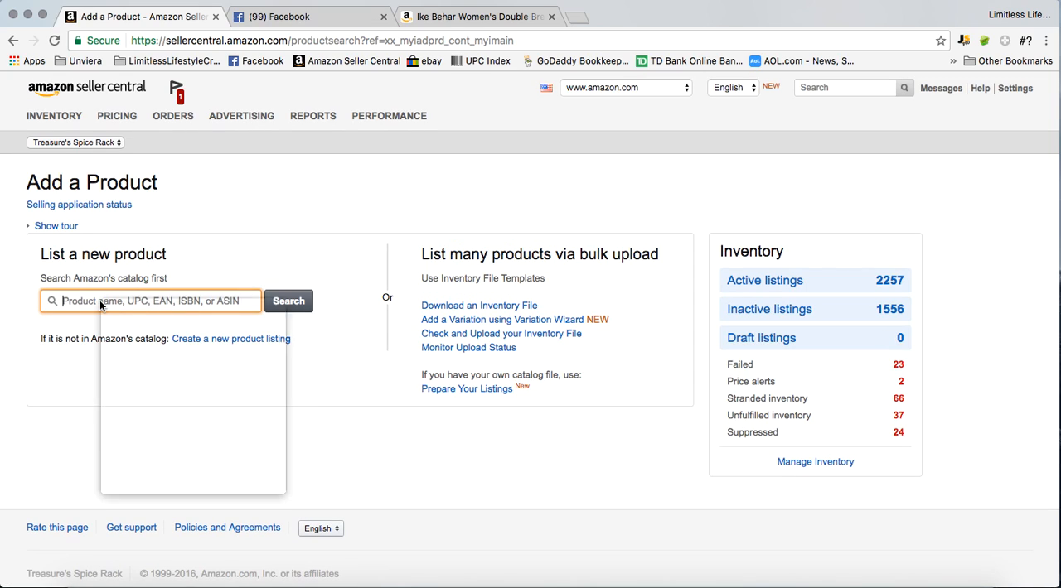
# Search Amazon's catalog for ASIN B01MS3R8E9 and review the single Fleece Jacket match
pyautogui.write('B01MS3R8E9')
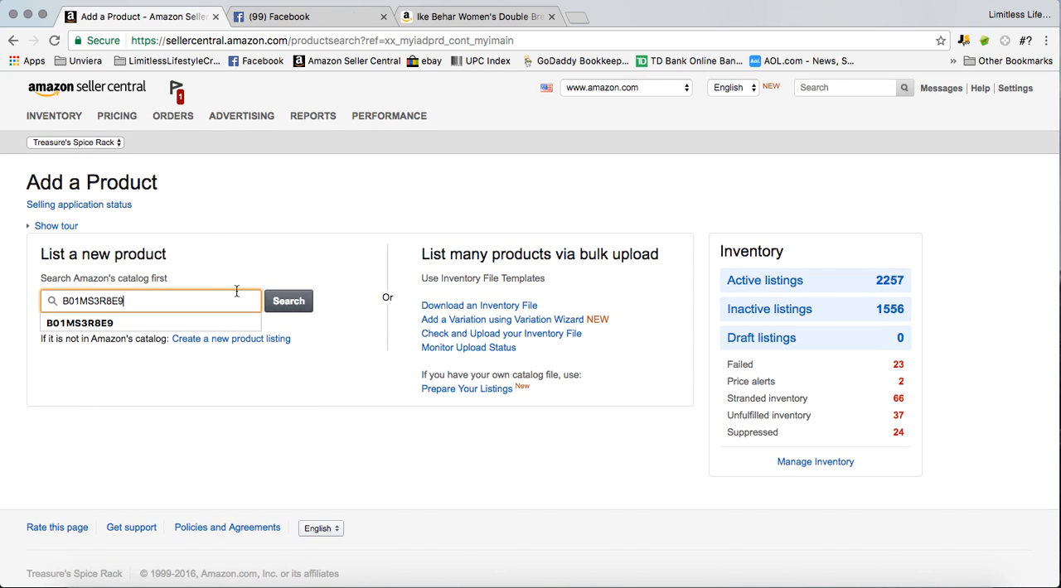
pyautogui.click(288, 302)
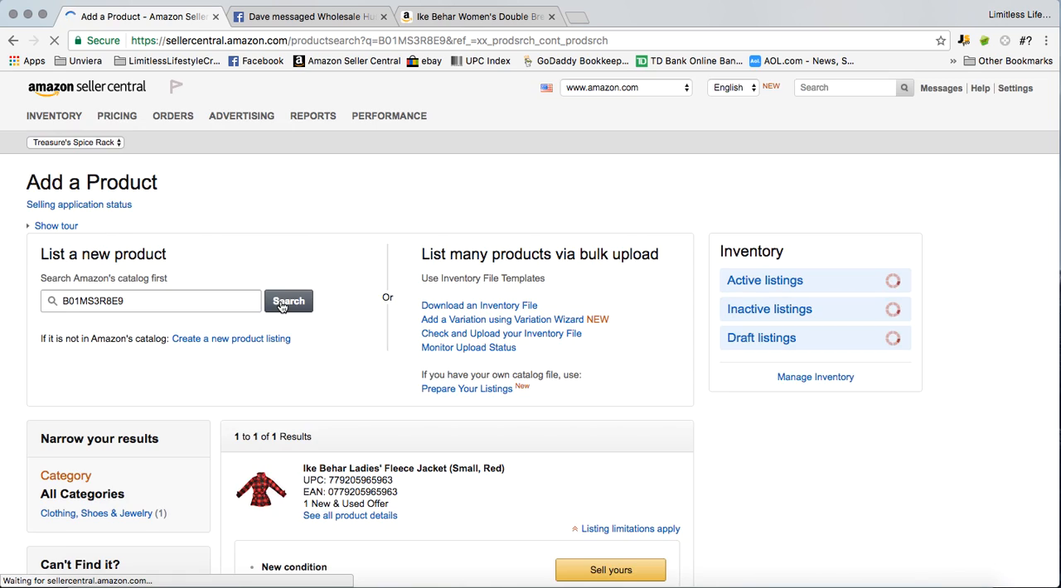
pyautogui.scroll(-3)
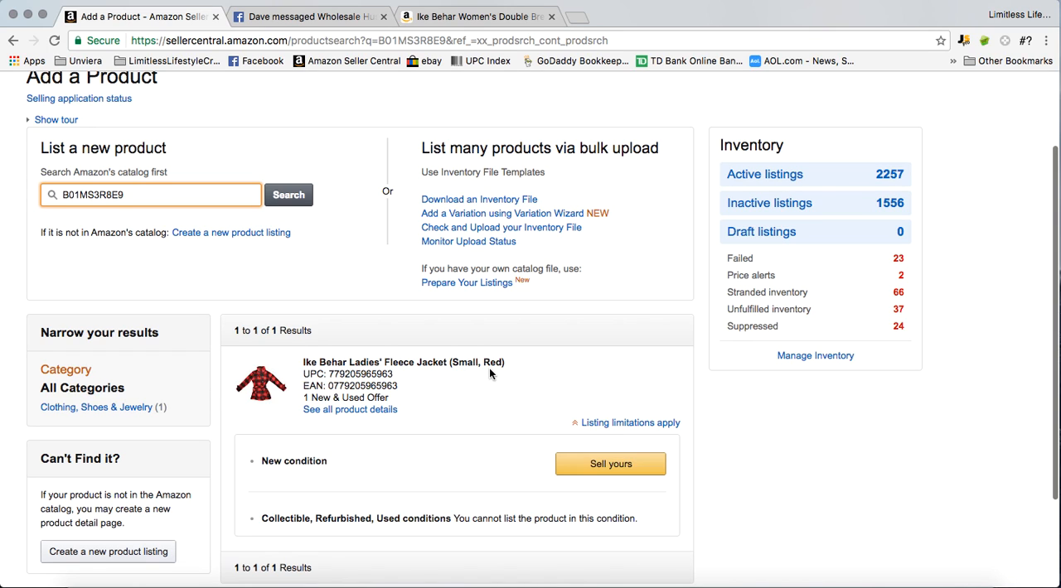
pyautogui.scroll(3)
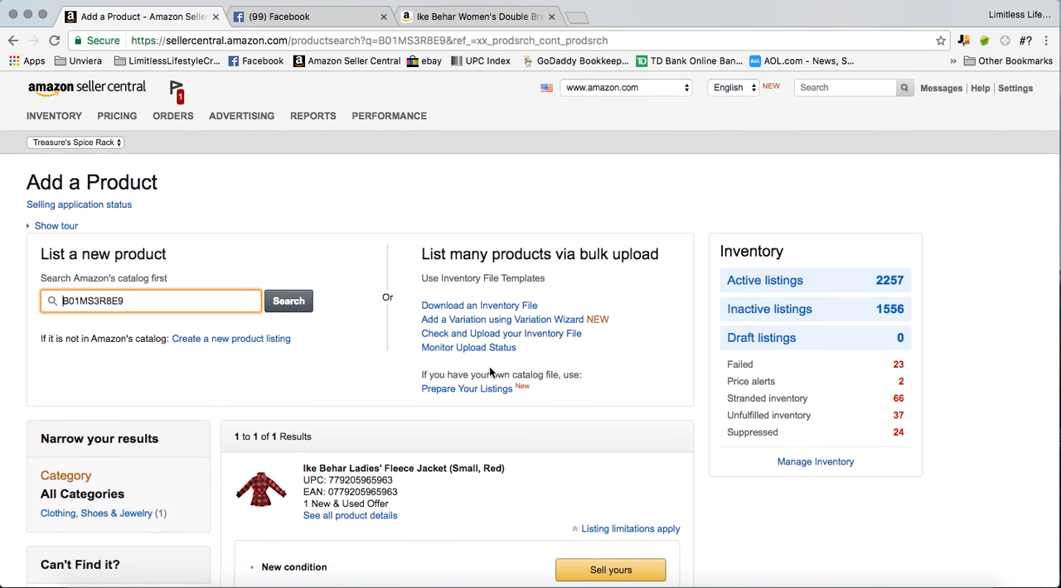
pyautogui.click(53, 116)
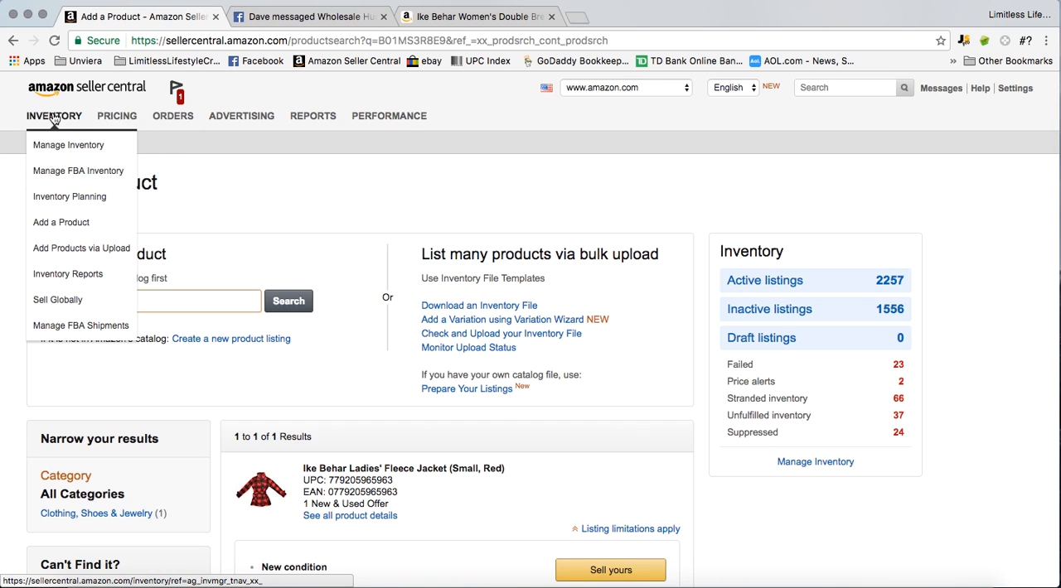
# From Manage Inventory, start Add a Variation for an existing variation family
pyautogui.click(68, 145)
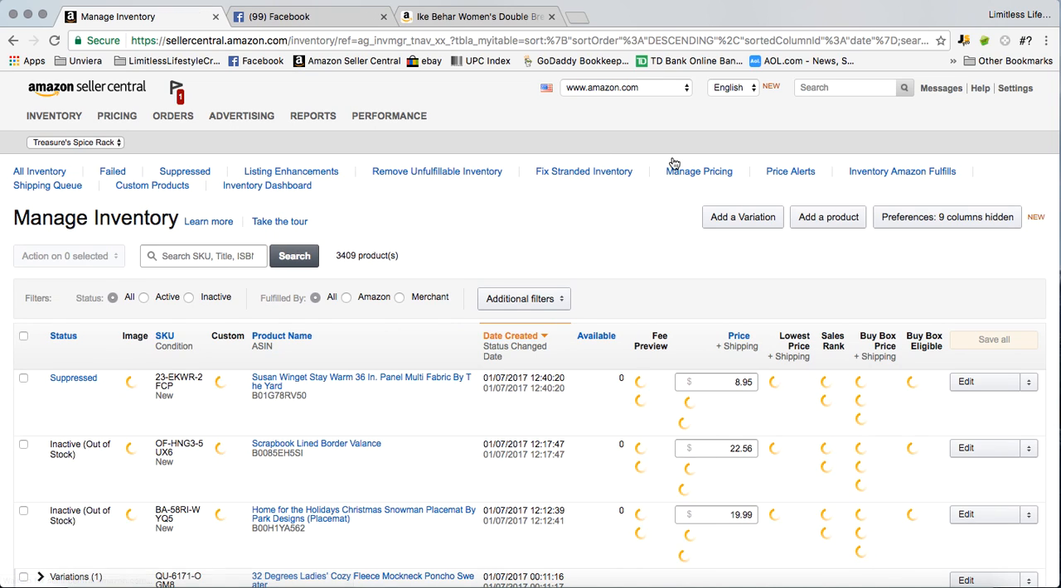
pyautogui.click(742, 217)
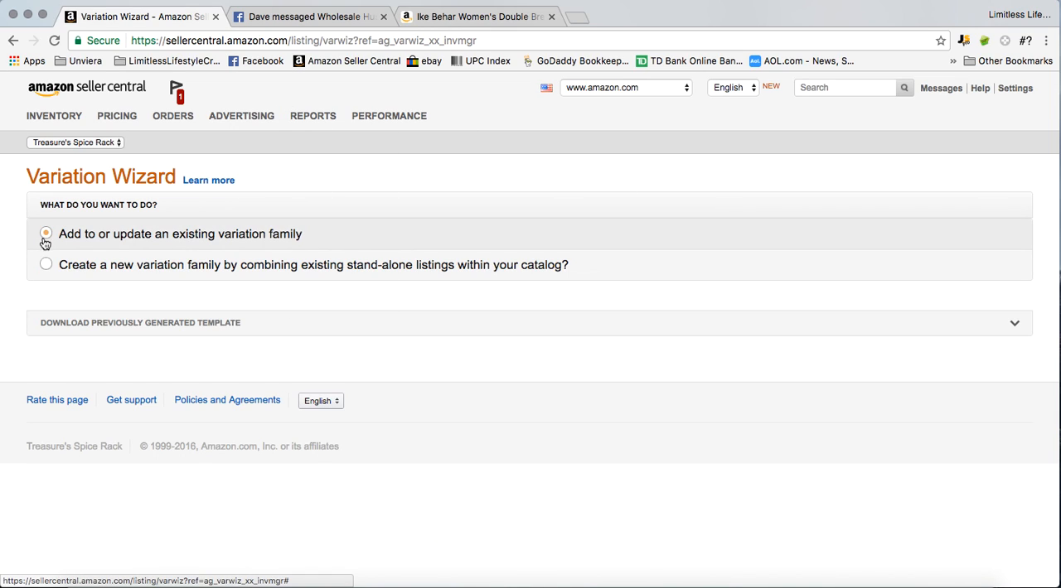
pyautogui.click(47, 232)
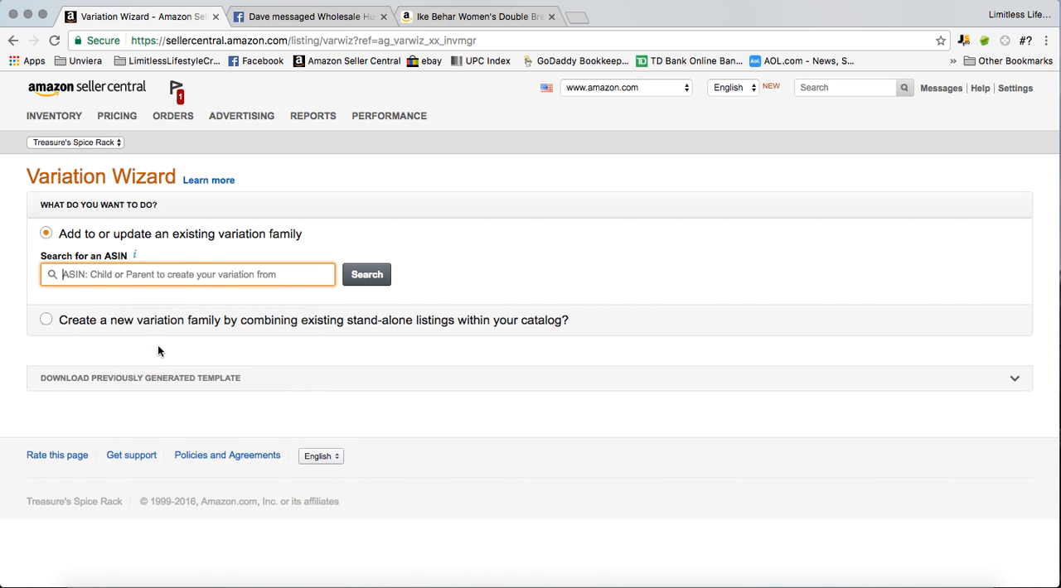
# Search the Variation Wizard for the family of ASIN B01MS3R8E9
pyautogui.write('B01MS3R8E9')
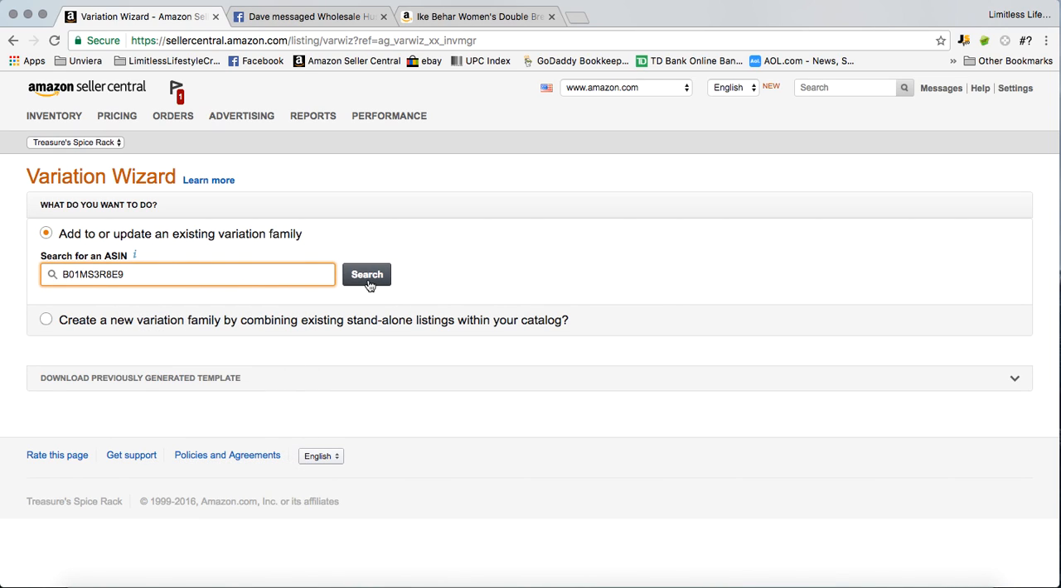
pyautogui.click(366, 276)
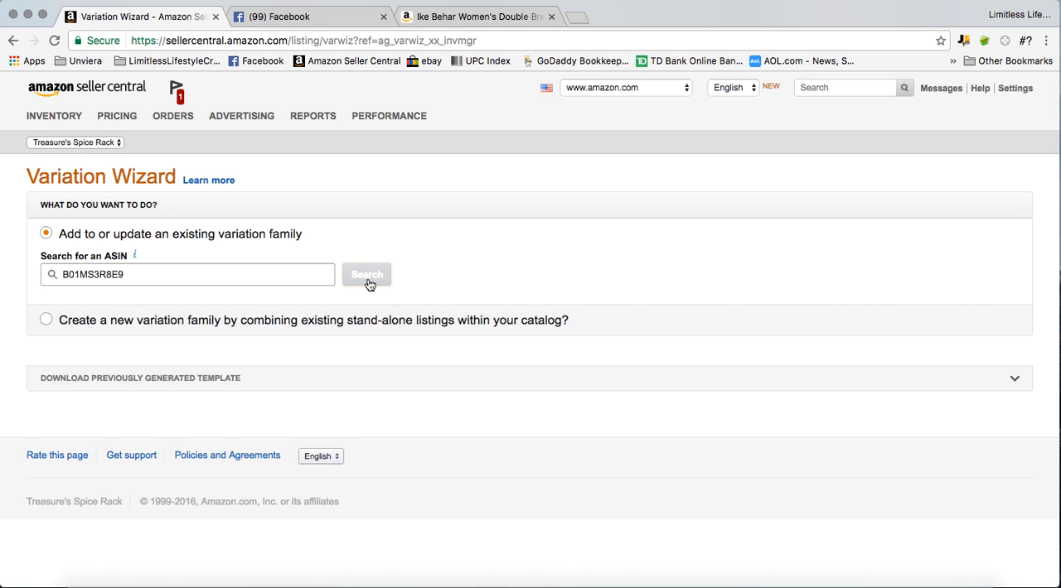
pyautogui.click(366, 275)
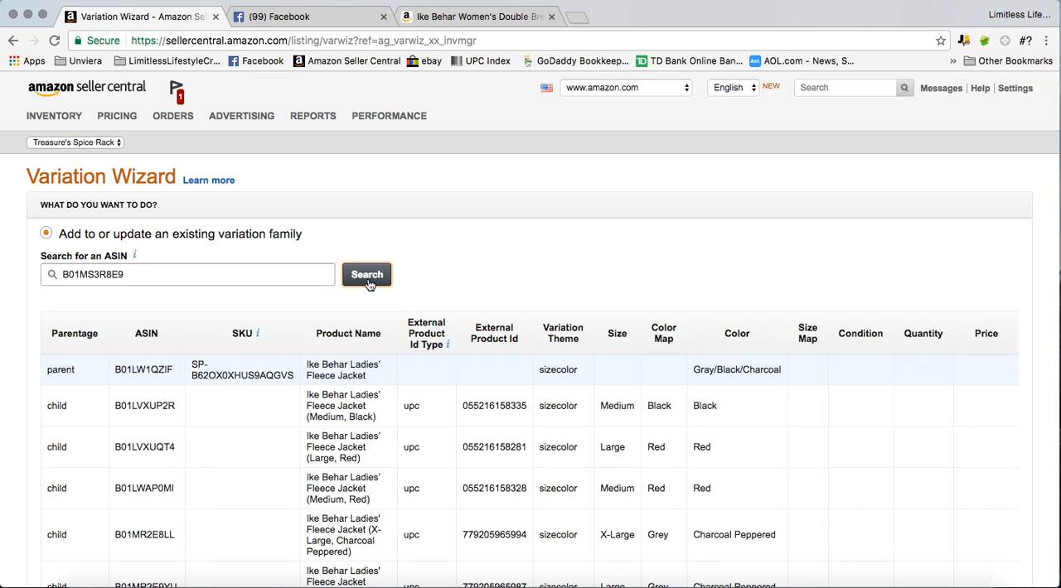
pyautogui.scroll(-3)
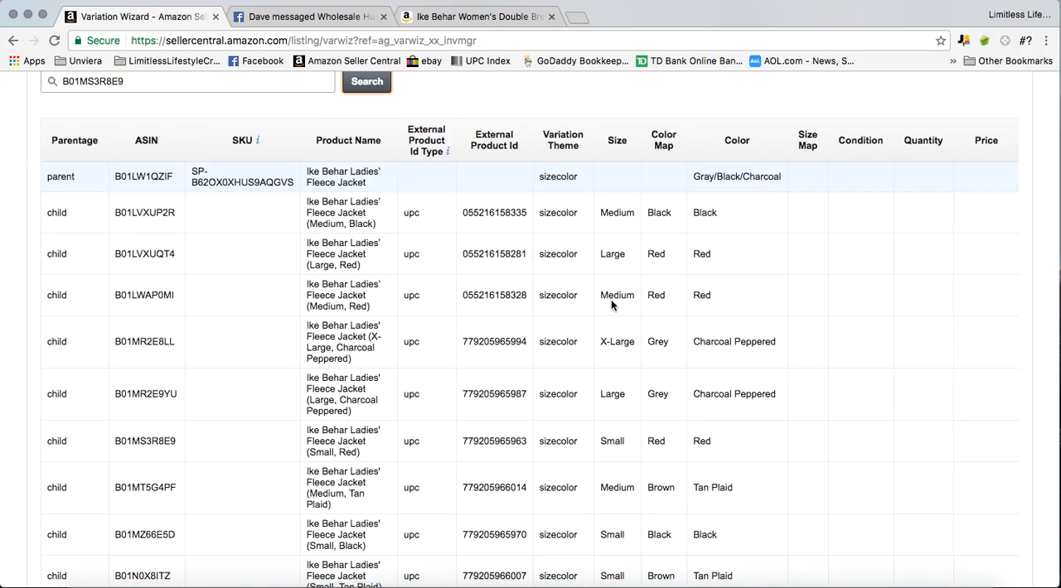
pyautogui.scroll(-3)
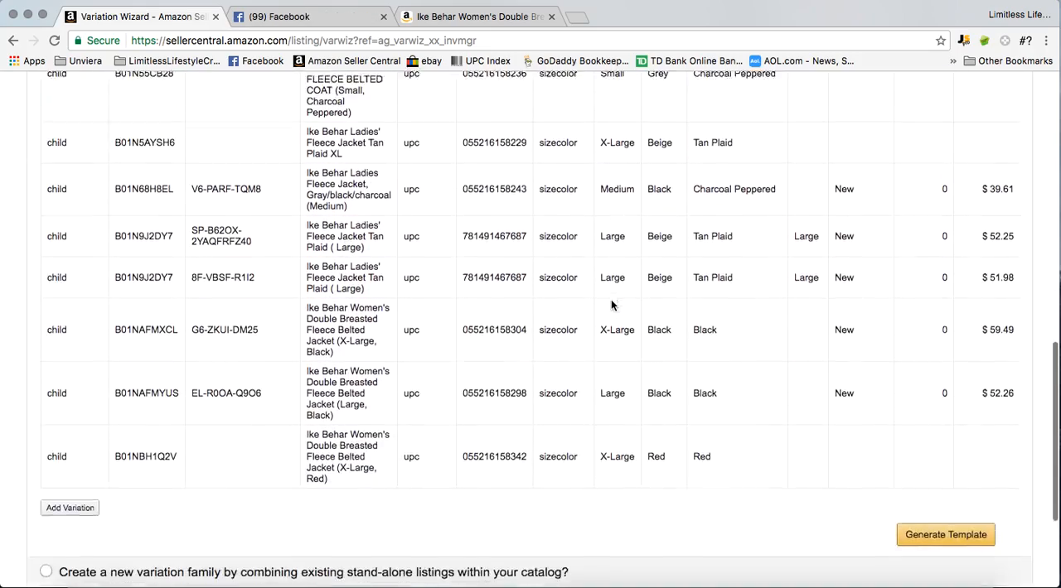
pyautogui.scroll(3)
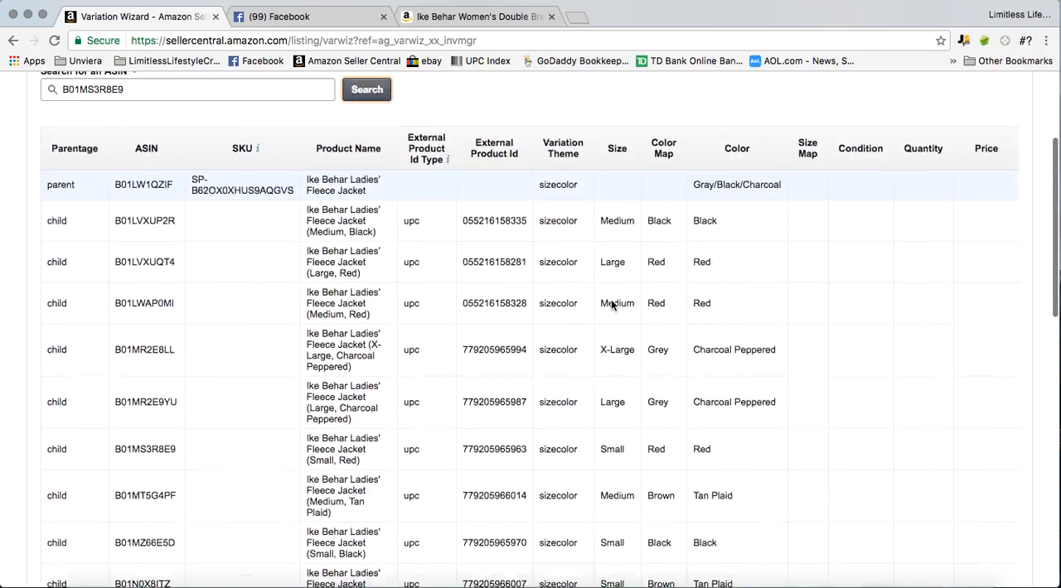
pyautogui.scroll(3)
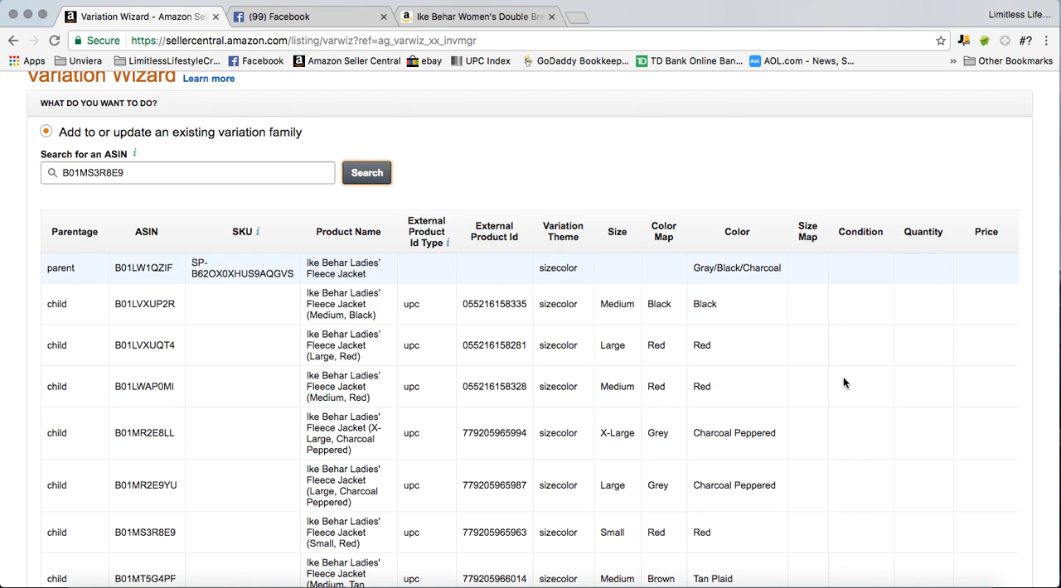
pyautogui.scroll(-3)
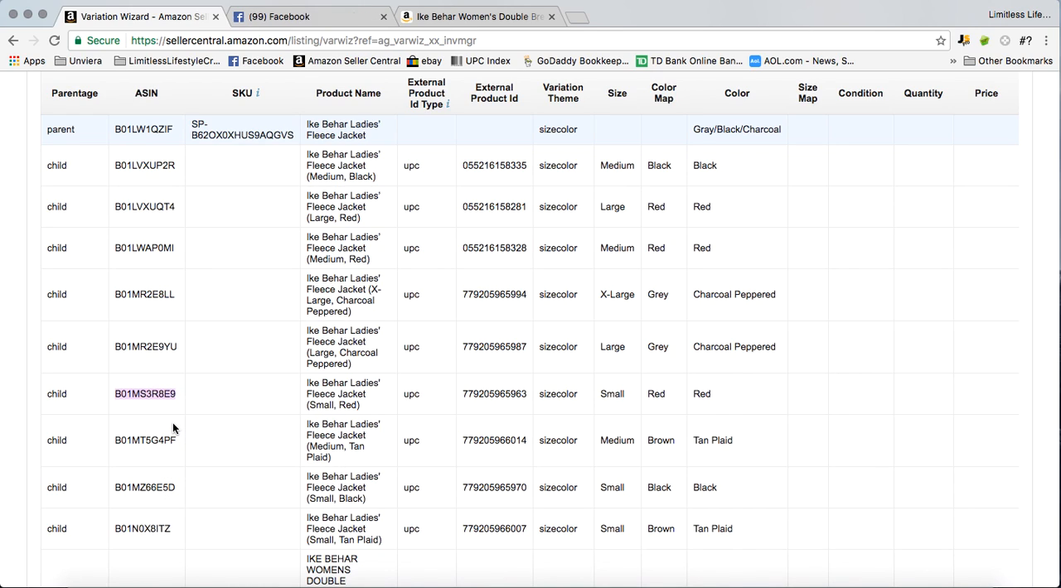
# Via Manage Inventory > Add a product, search the pasted ASIN and choose 'Sell yours' in New condition
pyautogui.click(53, 116)
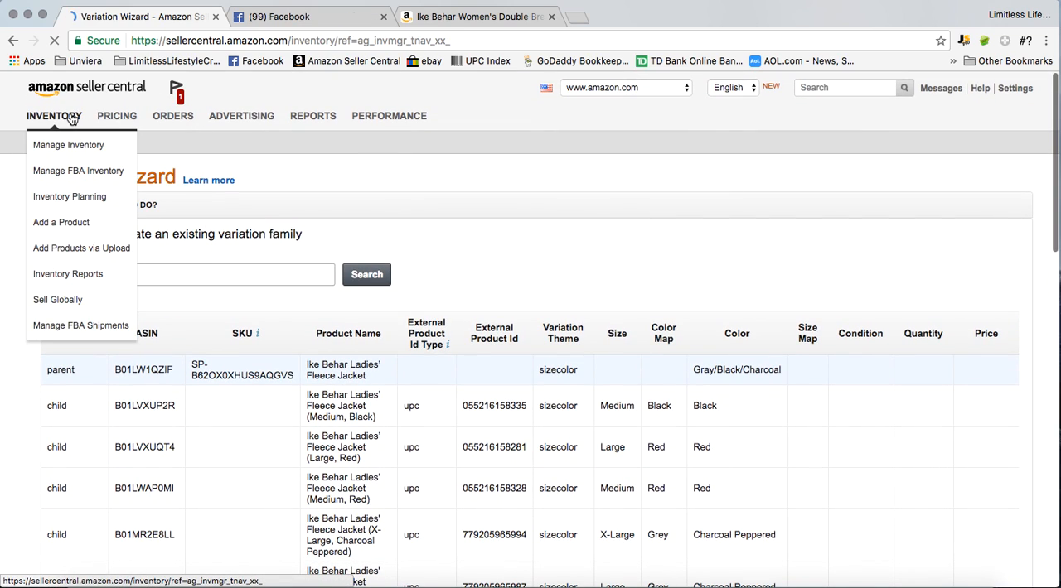
pyautogui.click(68, 146)
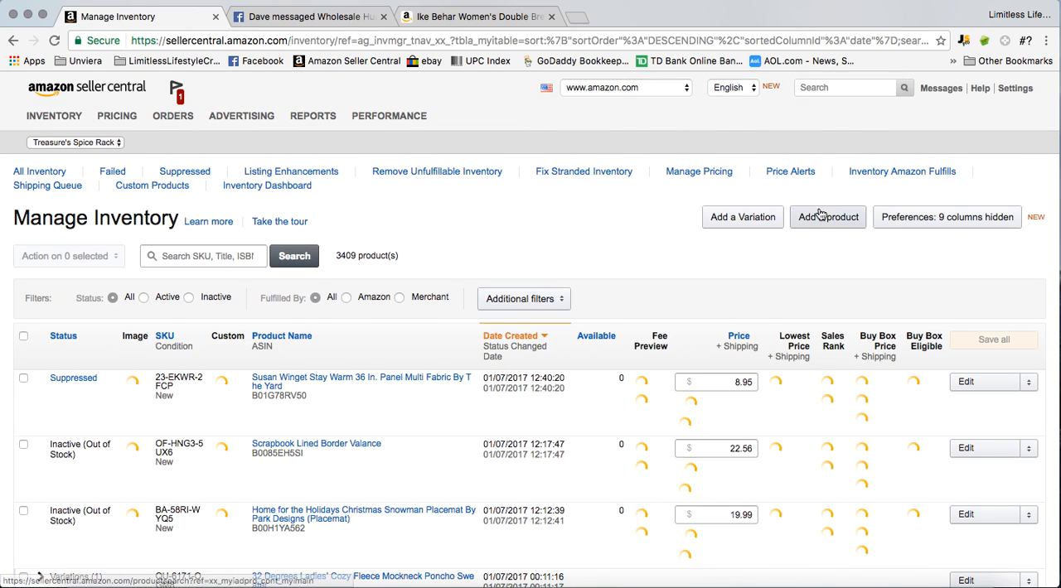
pyautogui.click(827, 215)
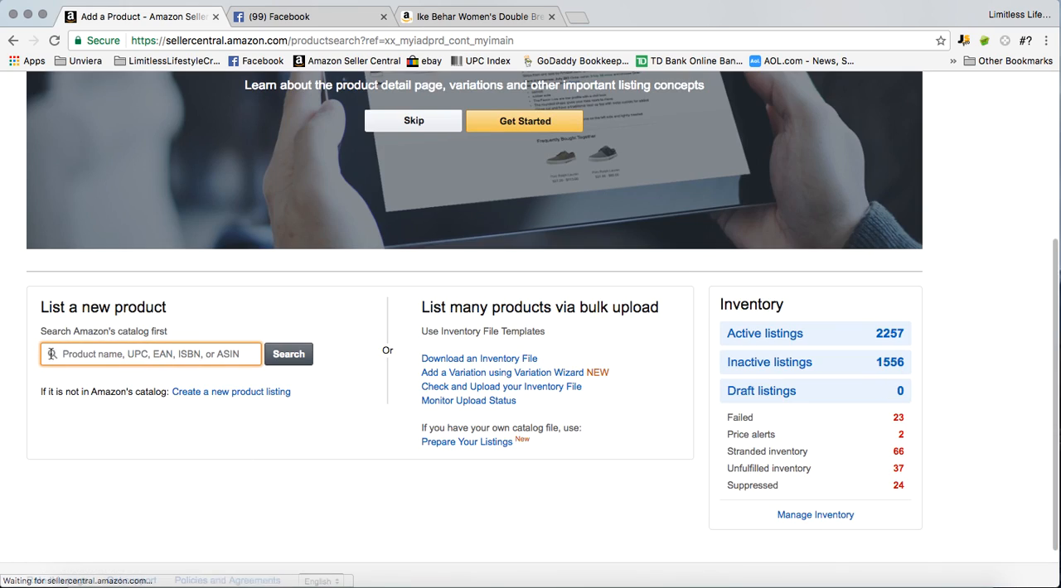
pyautogui.rightClick(149, 355)
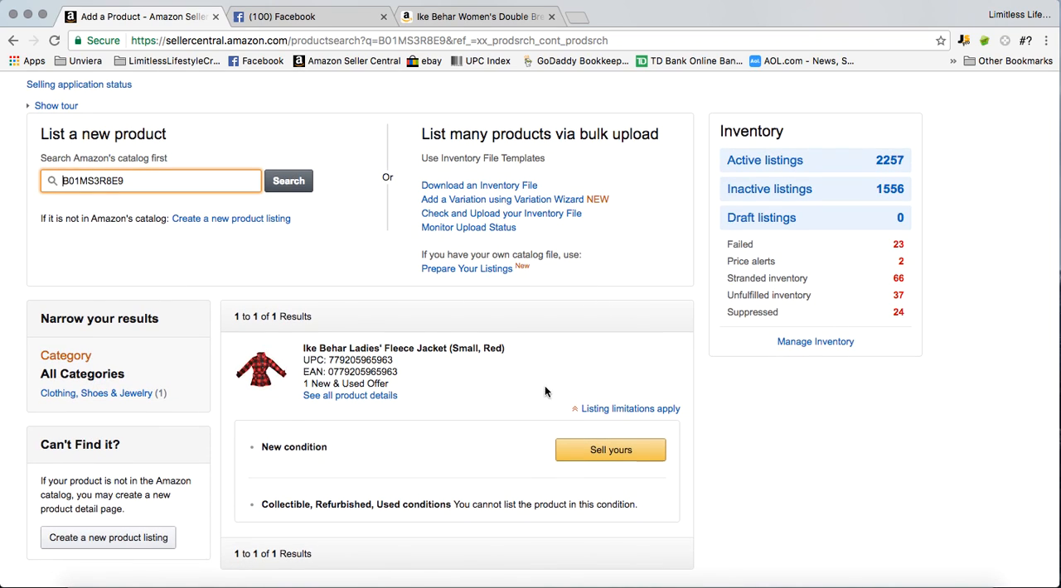
pyautogui.click(610, 451)
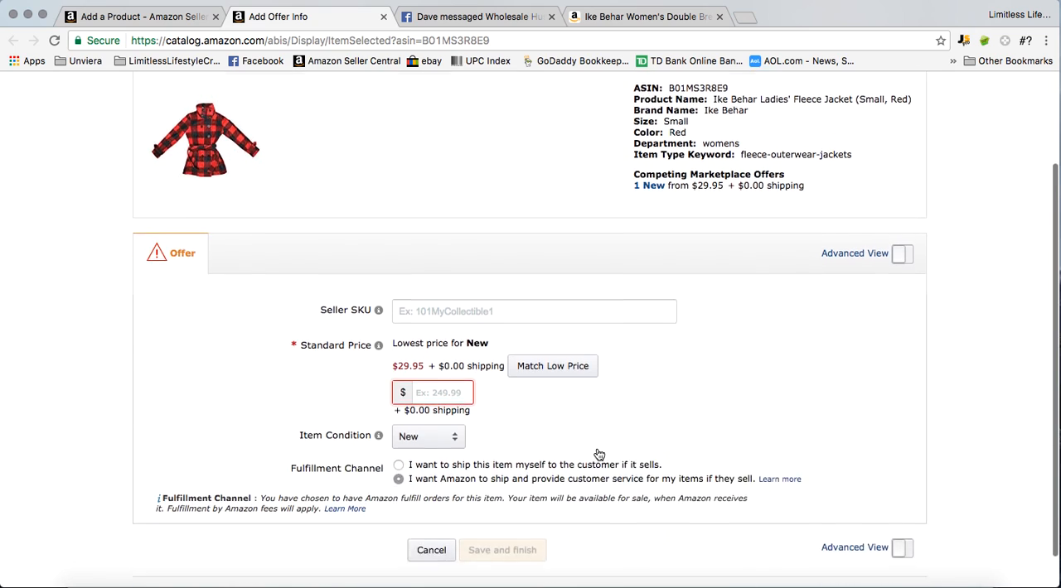